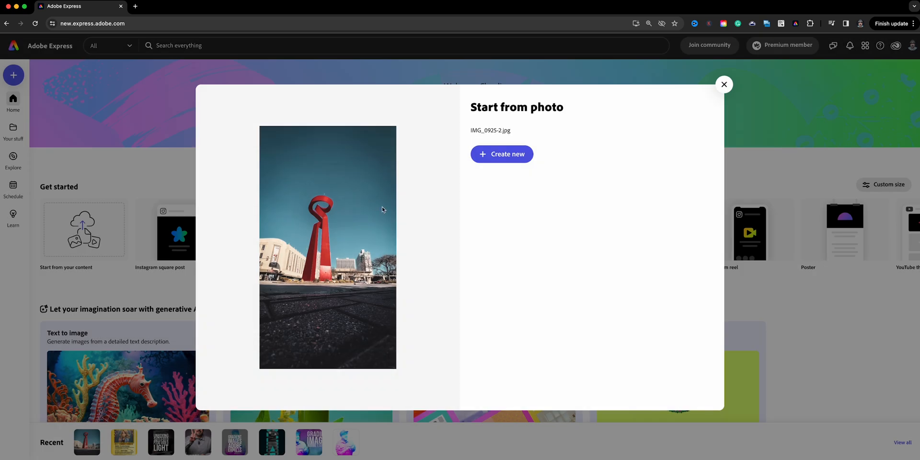
{"action": "mouse_move", "coordinate": [520, 176]}
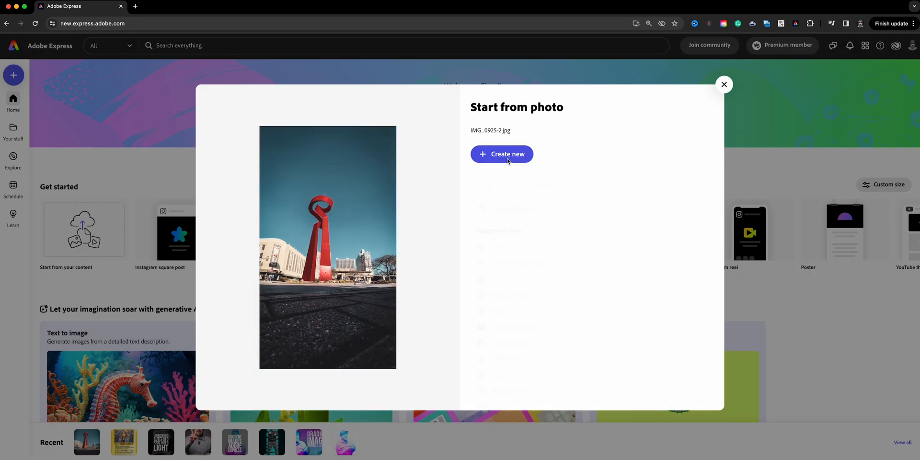
Create a new design from the uploaded street photo at its original aspect ratio.
{"action": "left_click", "coordinate": [501, 154]}
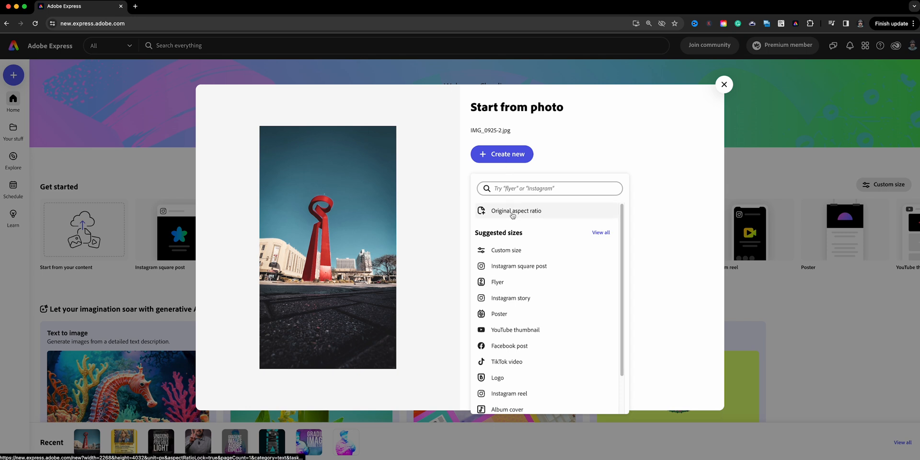
{"action": "left_click", "coordinate": [515, 211]}
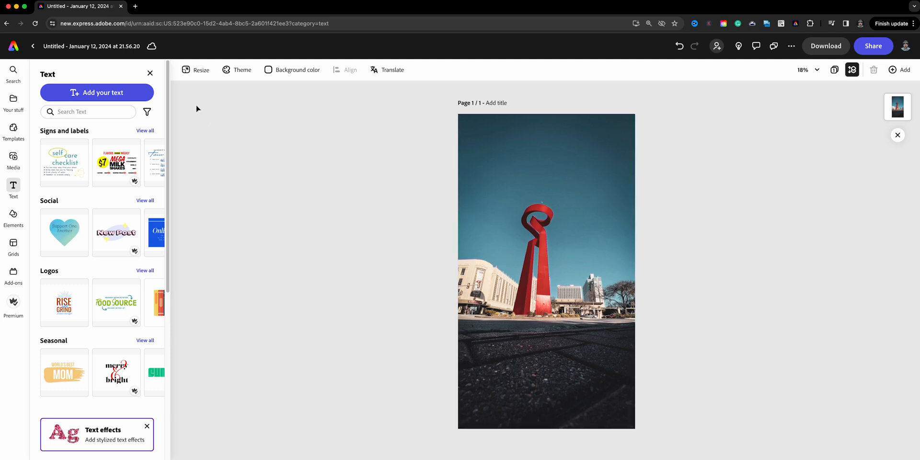
Detach the street photo from the page background and enlarge it to fill the page.
{"action": "left_click", "coordinate": [546, 269]}
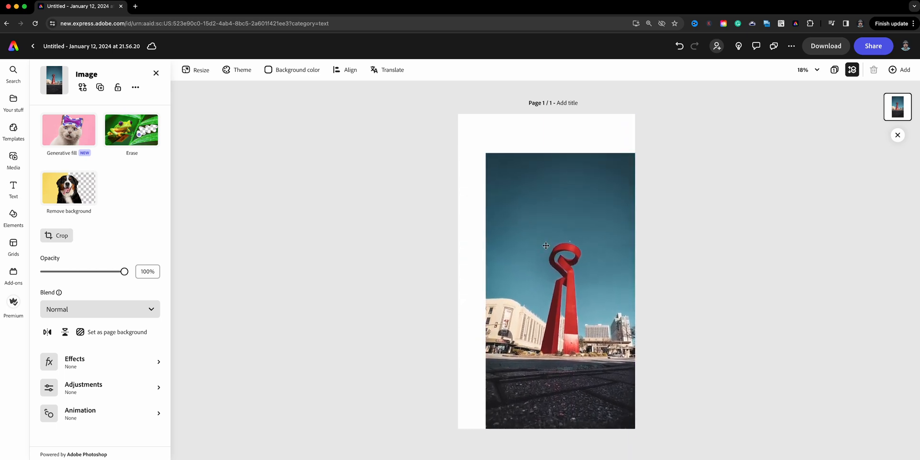
{"action": "left_click_drag", "start_coordinate": [546, 245], "coordinate": [516, 233]}
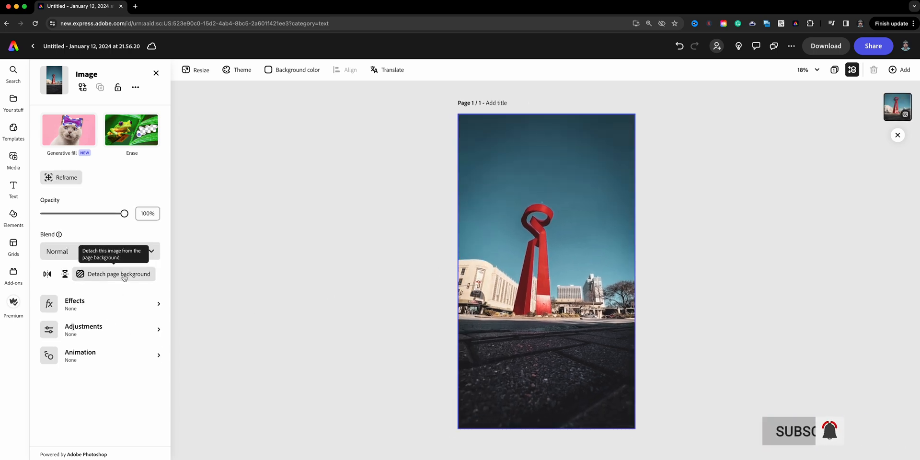
{"action": "left_click", "coordinate": [119, 274]}
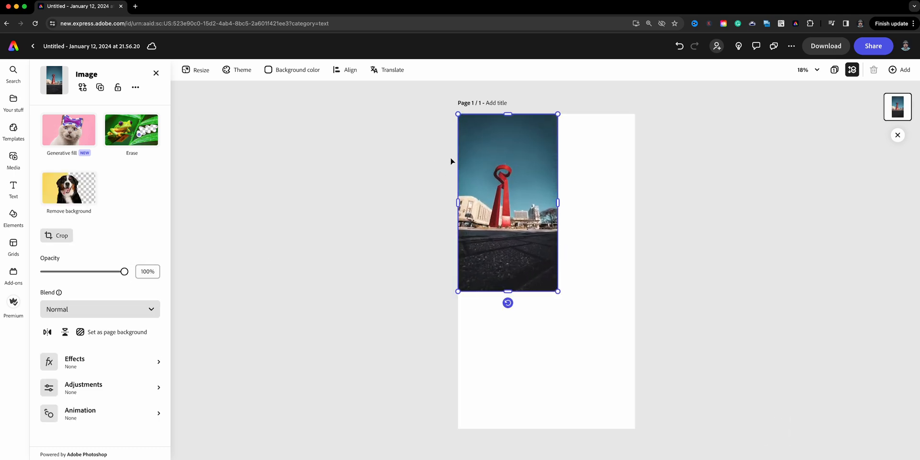
{"action": "left_click_drag", "start_coordinate": [557, 290], "coordinate": [614, 390]}
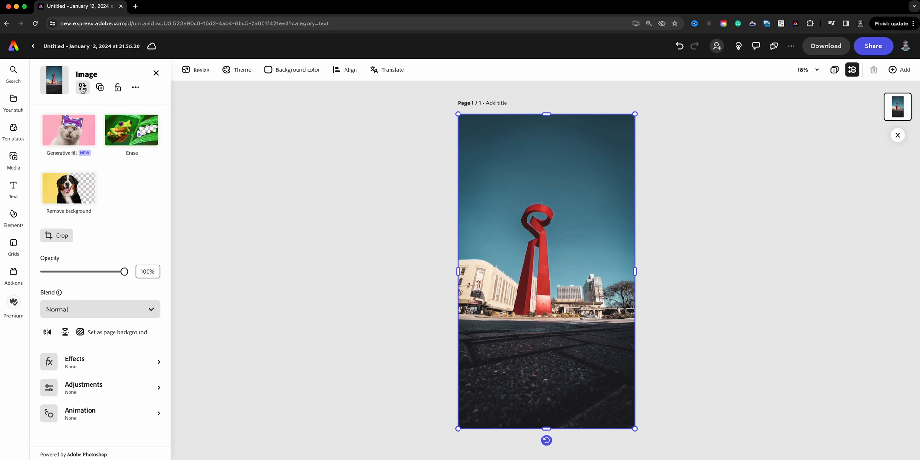
{"action": "mouse_move", "coordinate": [100, 87]}
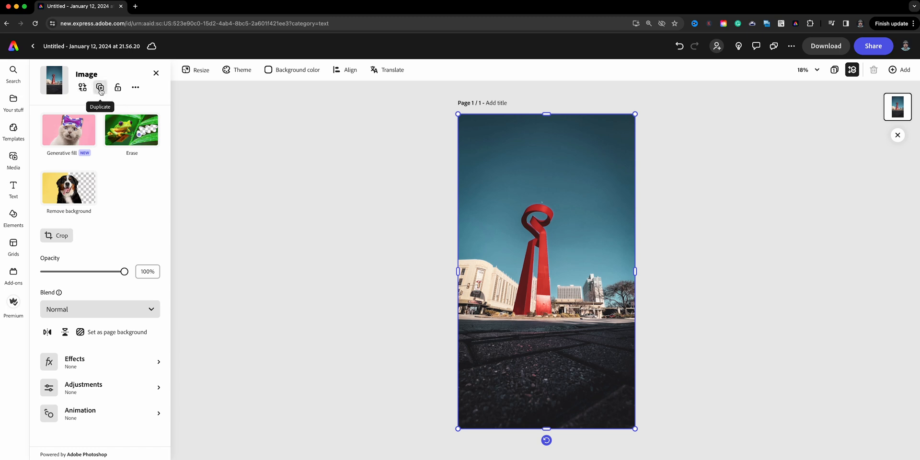
Duplicate the street photo, set the top copy to 0% opacity, and select the lower copy.
{"action": "left_click", "coordinate": [99, 87]}
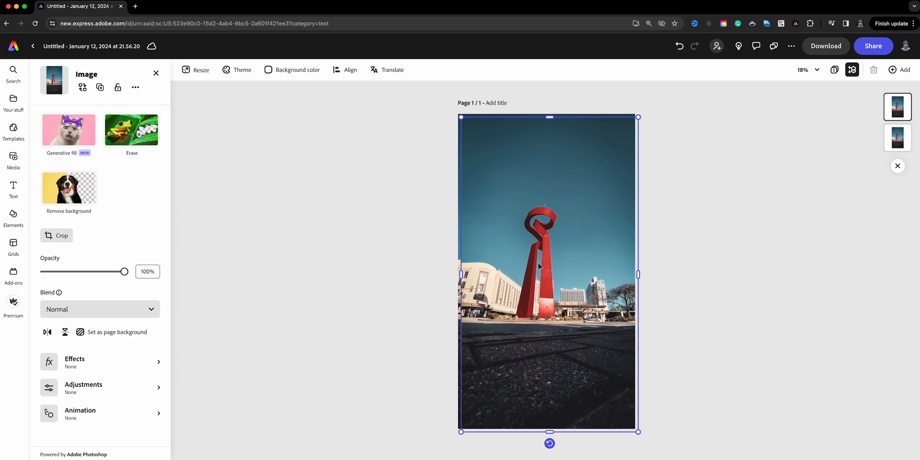
{"action": "mouse_move", "coordinate": [575, 266]}
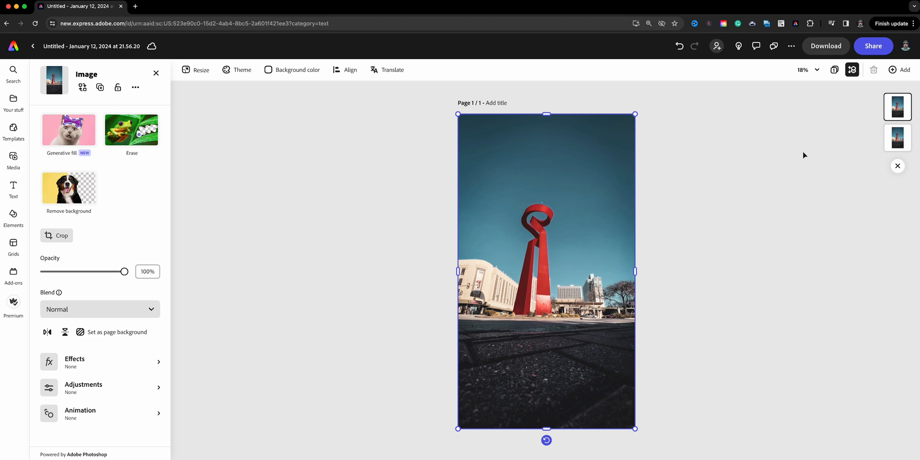
{"action": "mouse_move", "coordinate": [804, 135]}
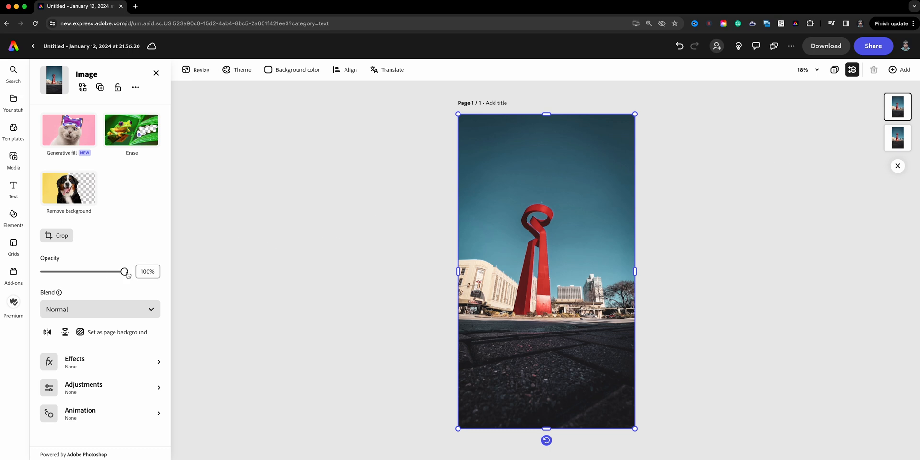
{"action": "left_click_drag", "start_coordinate": [123, 271], "coordinate": [44, 271]}
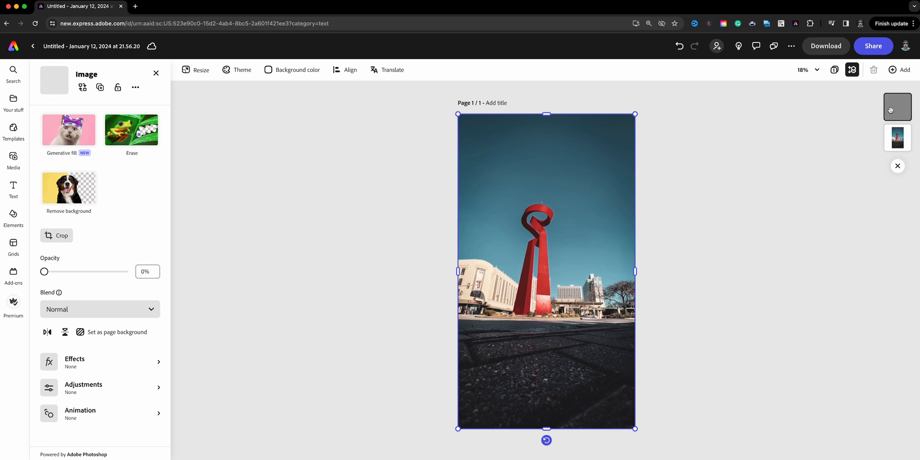
{"action": "mouse_move", "coordinate": [890, 112]}
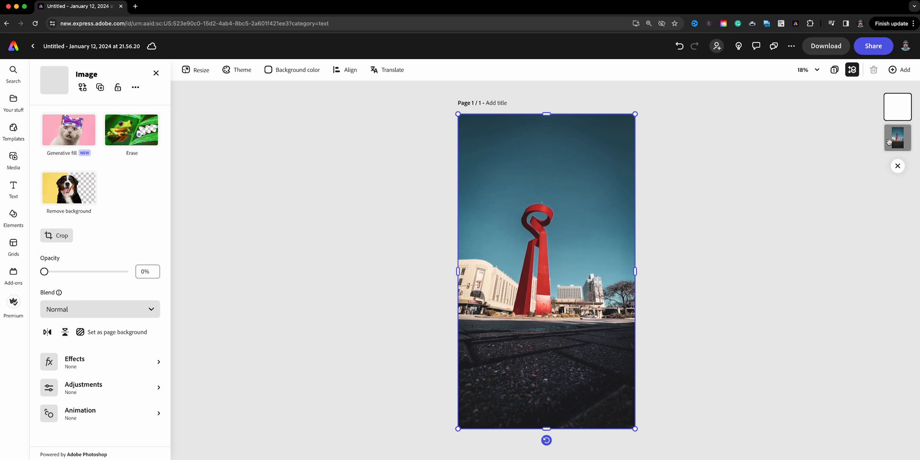
{"action": "left_click_drag", "start_coordinate": [44, 271], "coordinate": [124, 271]}
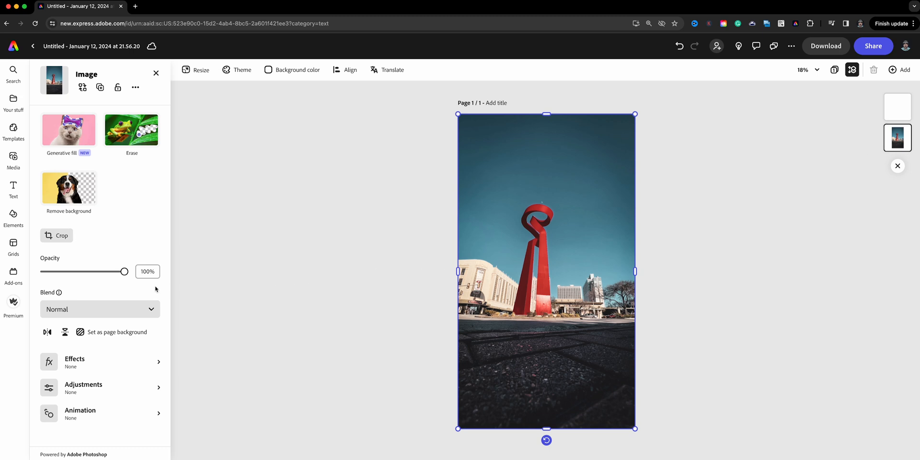
{"action": "mouse_move", "coordinate": [401, 251]}
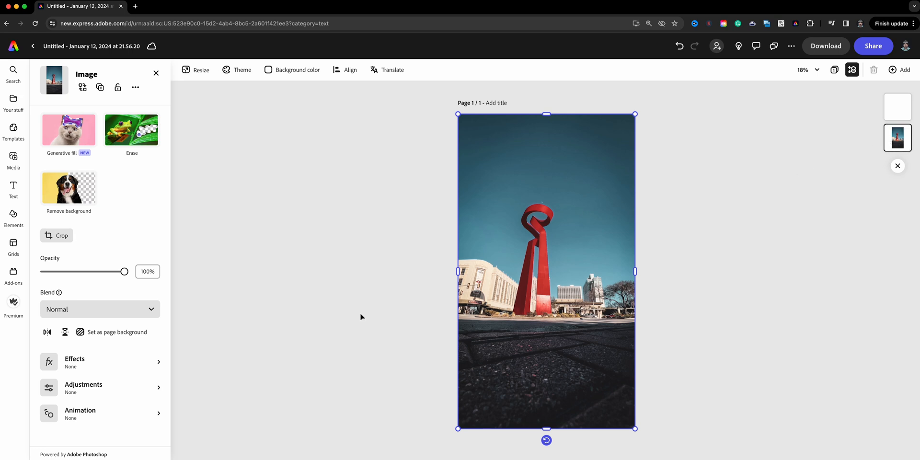
Make the lower photo copy black and white with highlights raised to maximum.
{"action": "left_click", "coordinate": [83, 387]}
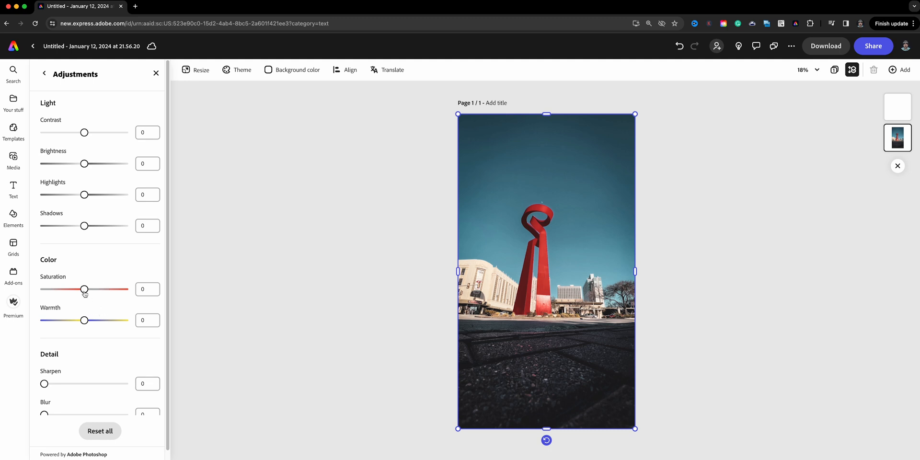
{"action": "left_click_drag", "start_coordinate": [84, 289], "coordinate": [44, 289]}
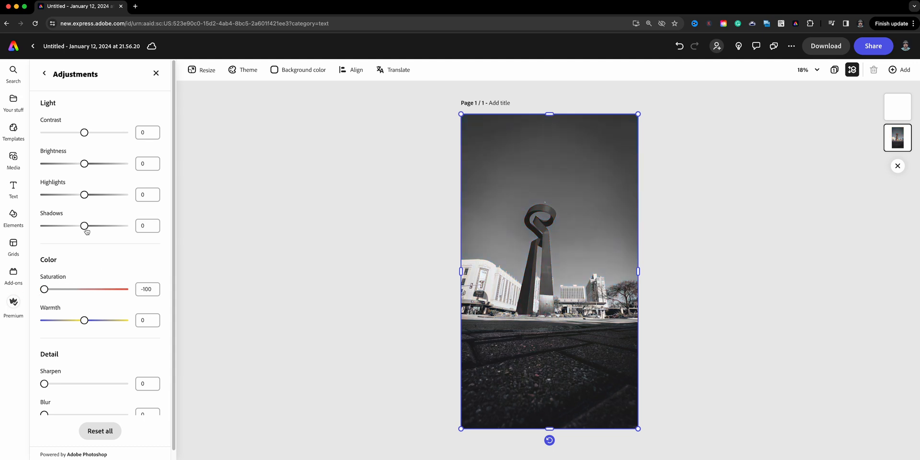
{"action": "mouse_move", "coordinate": [87, 194]}
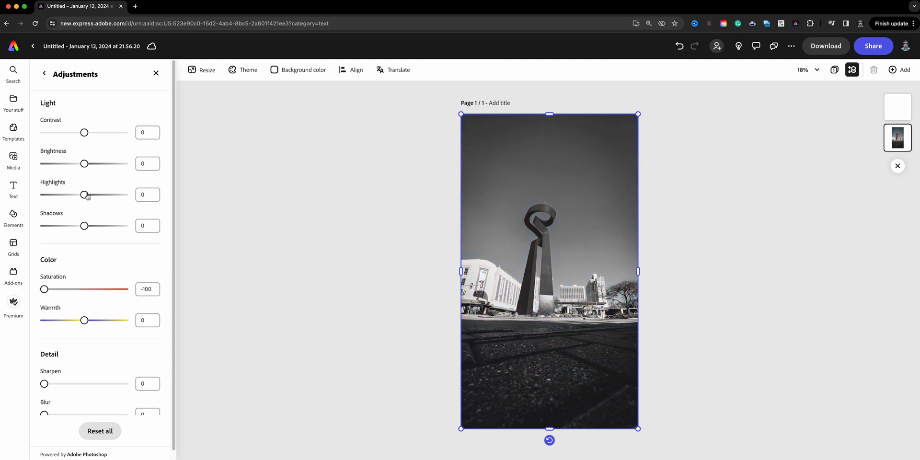
{"action": "left_click_drag", "start_coordinate": [84, 194], "coordinate": [56, 194]}
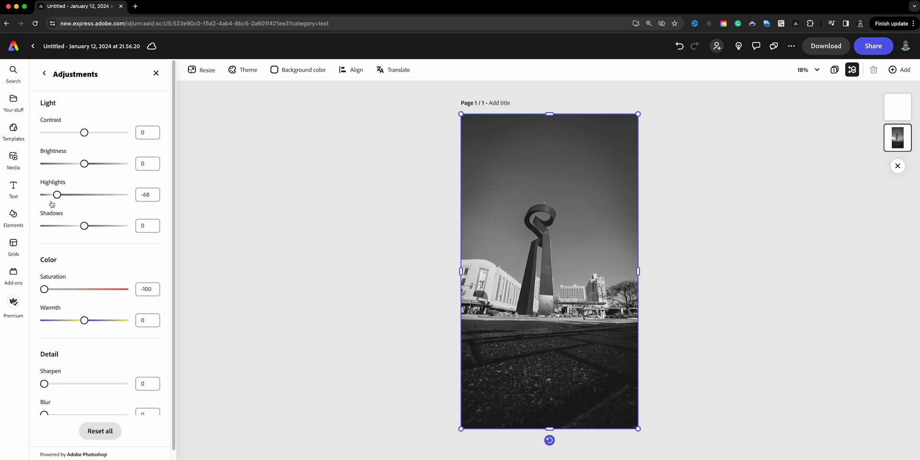
{"action": "left_click_drag", "start_coordinate": [57, 194], "coordinate": [124, 194]}
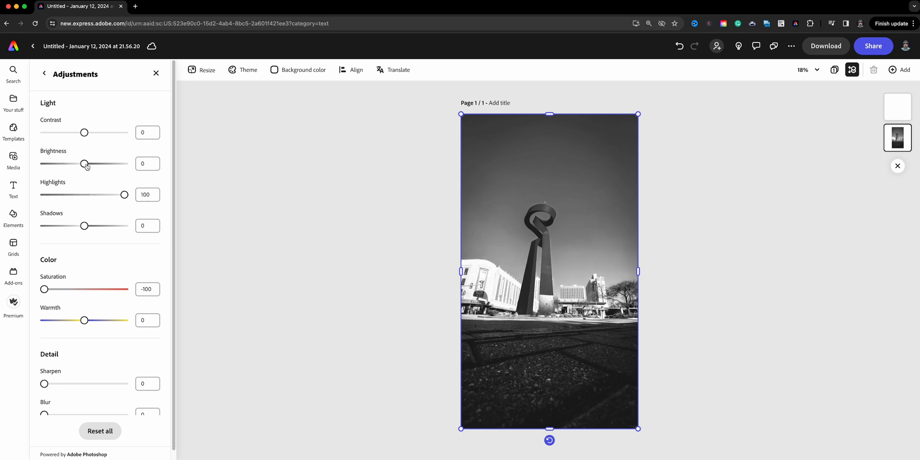
Set the black-and-white copy's brightness to -42 and contrast to 58.
{"action": "left_click_drag", "start_coordinate": [84, 163], "coordinate": [97, 163]}
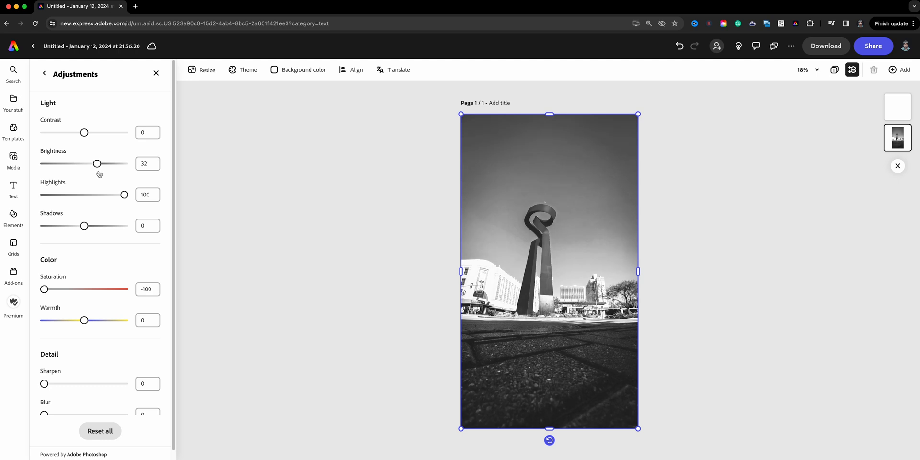
{"action": "left_click_drag", "start_coordinate": [98, 163], "coordinate": [98, 162]}
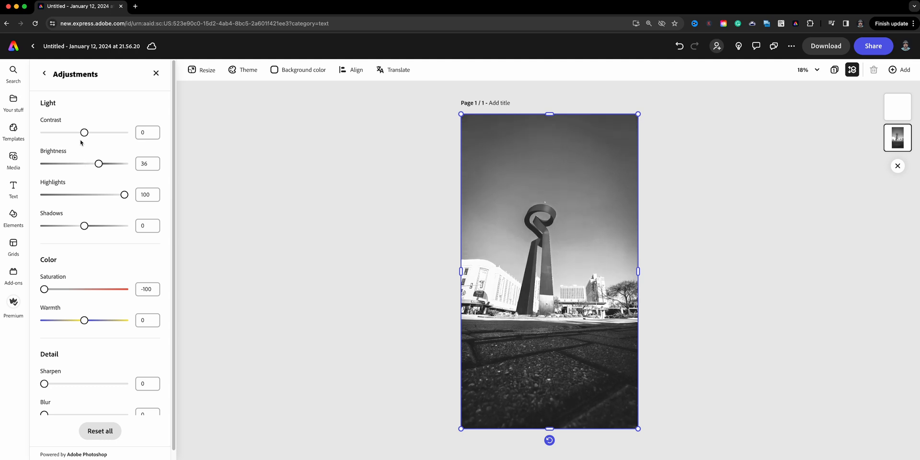
{"action": "left_click_drag", "start_coordinate": [84, 133], "coordinate": [58, 132]}
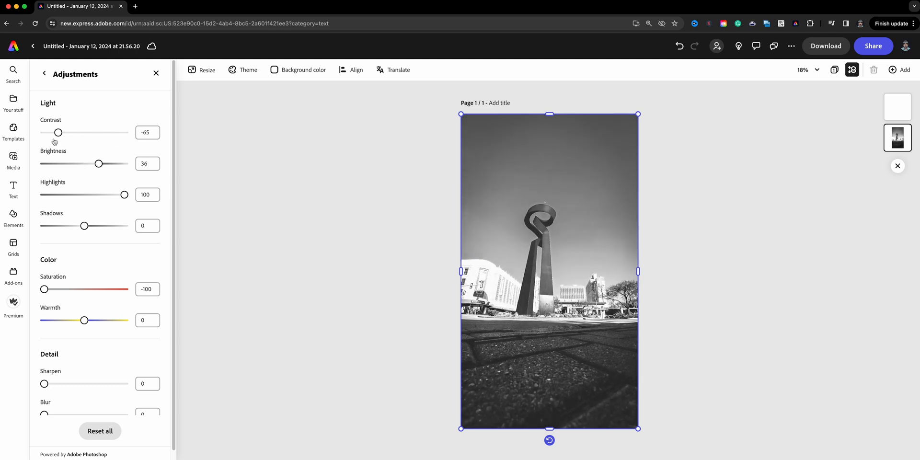
{"action": "left_click_drag", "start_coordinate": [58, 132], "coordinate": [99, 133]}
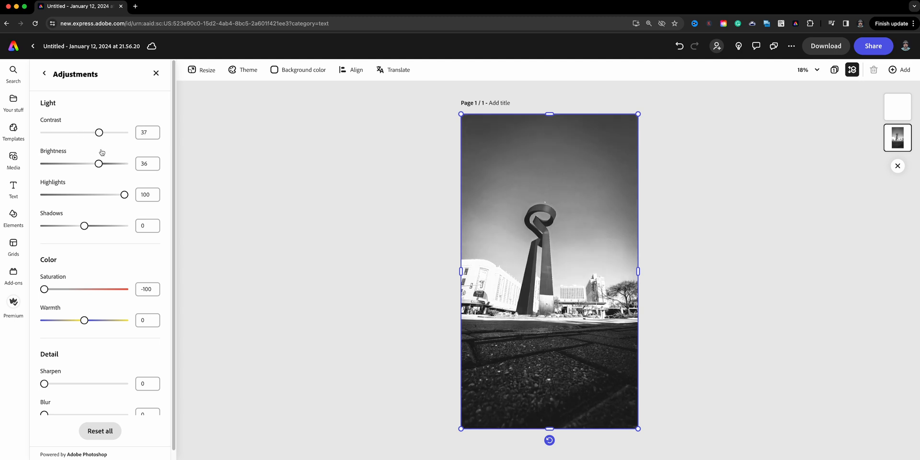
{"action": "left_click_drag", "start_coordinate": [99, 132], "coordinate": [106, 132]}
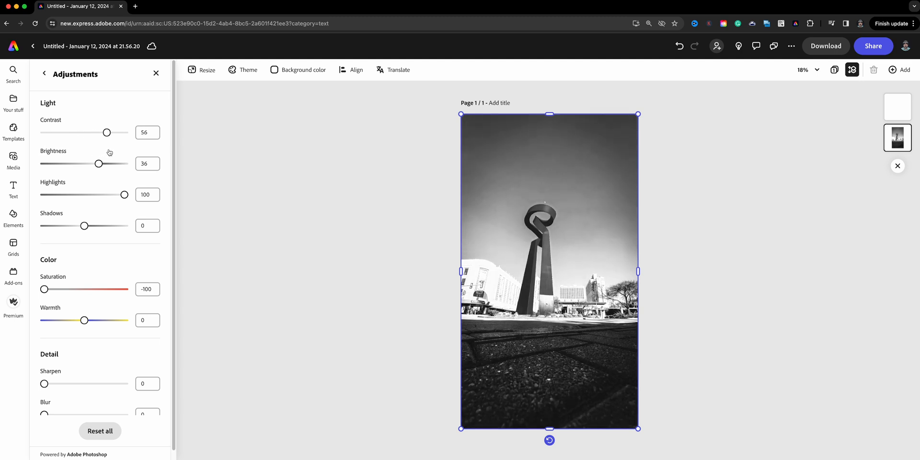
{"action": "left_click_drag", "start_coordinate": [97, 163], "coordinate": [67, 163]}
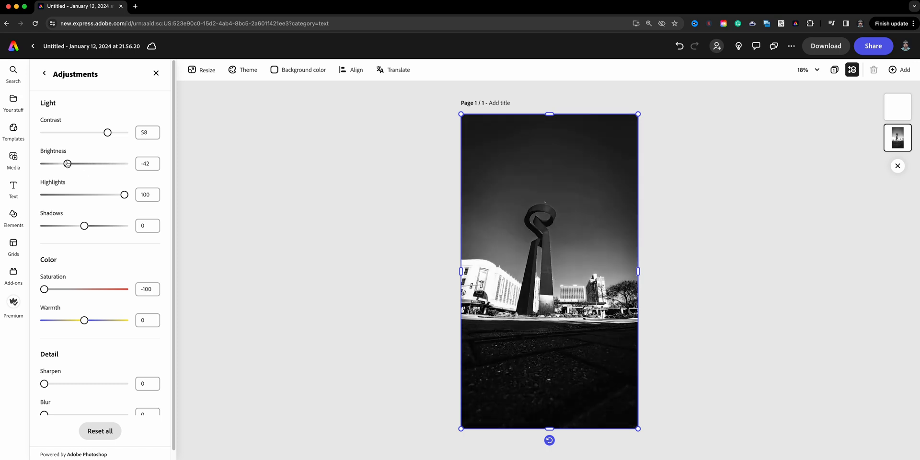
{"action": "left_click_drag", "start_coordinate": [67, 164], "coordinate": [98, 164]}
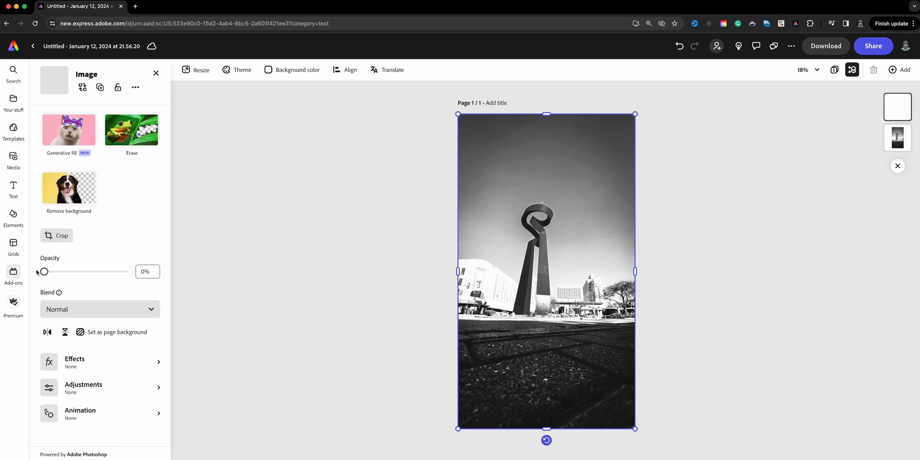
Restore the colour copy to 100% opacity, remove its background, and start erasing.
{"action": "left_click_drag", "start_coordinate": [44, 271], "coordinate": [125, 271]}
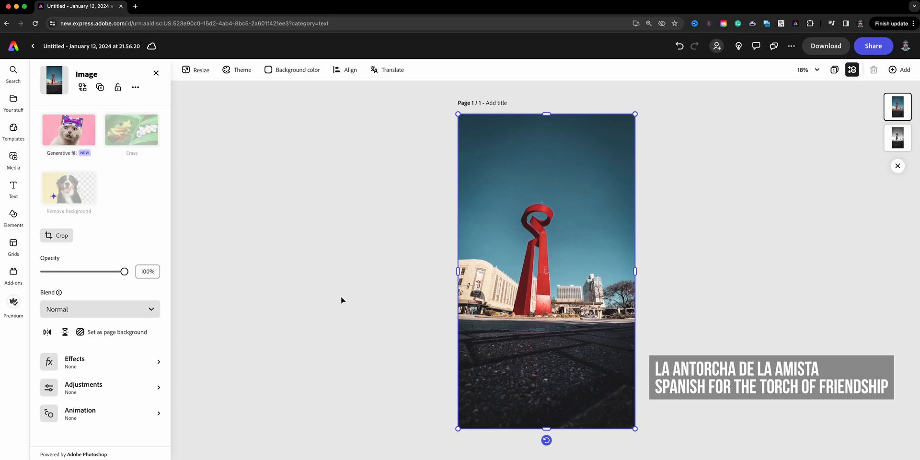
{"action": "left_click", "coordinate": [68, 188]}
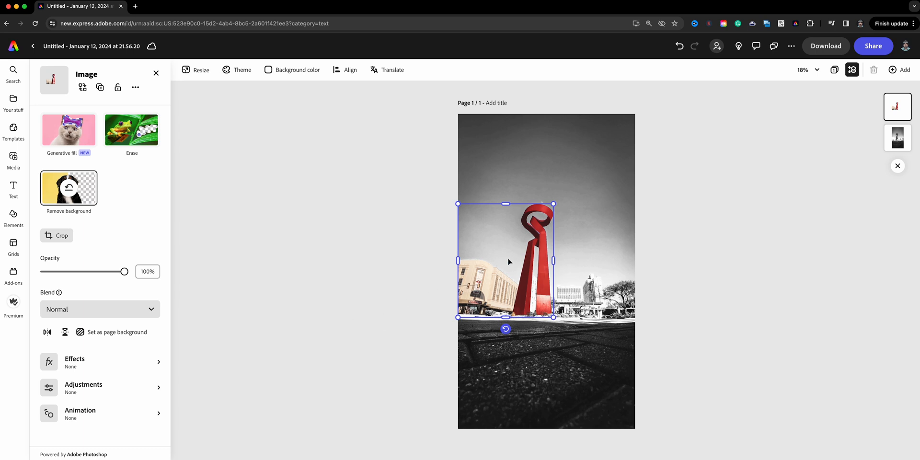
{"action": "mouse_move", "coordinate": [487, 300]}
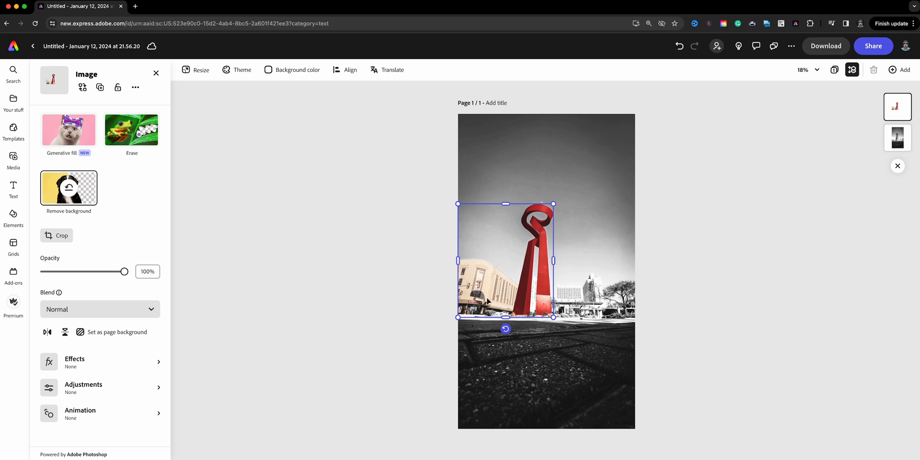
{"action": "mouse_move", "coordinate": [340, 265]}
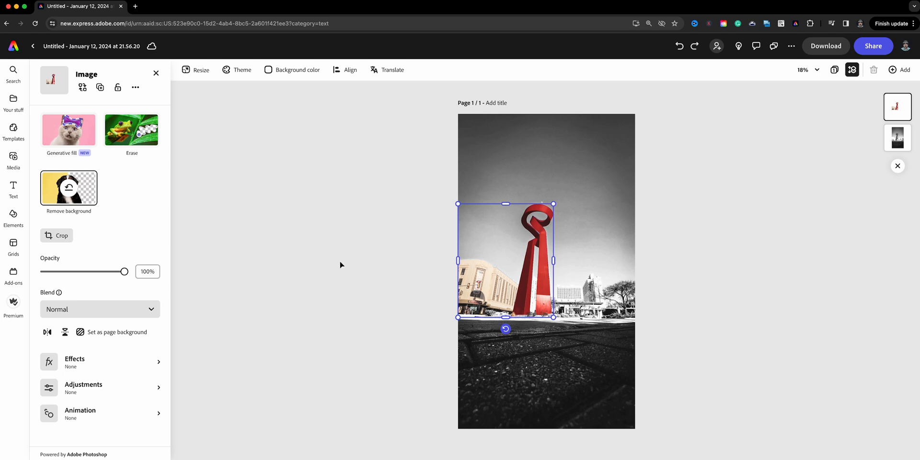
{"action": "mouse_move", "coordinate": [131, 130]}
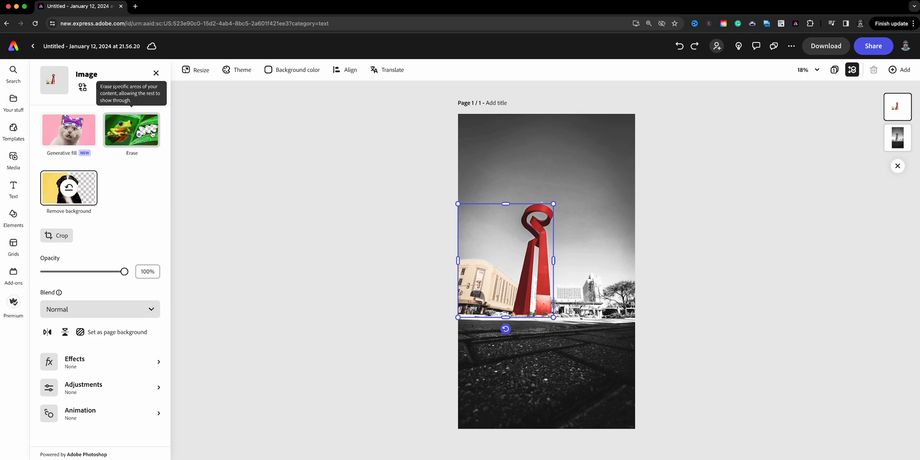
{"action": "left_click", "coordinate": [132, 130]}
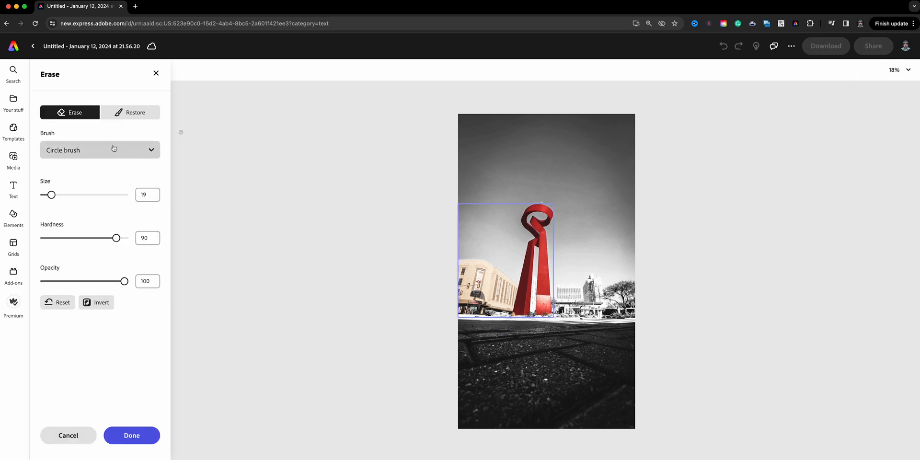
Erase the beige building left of the sculpture using a size-176 circle brush.
{"action": "left_click", "coordinate": [100, 150]}
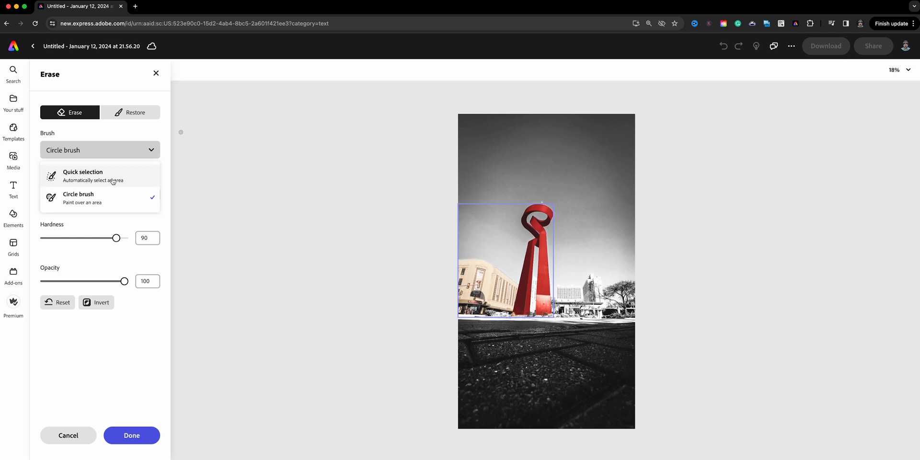
{"action": "mouse_move", "coordinate": [113, 196]}
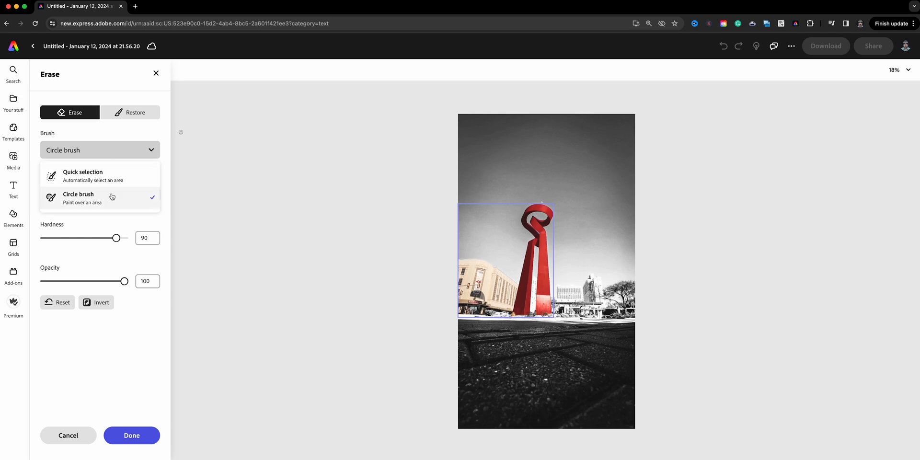
{"action": "left_click", "coordinate": [78, 198]}
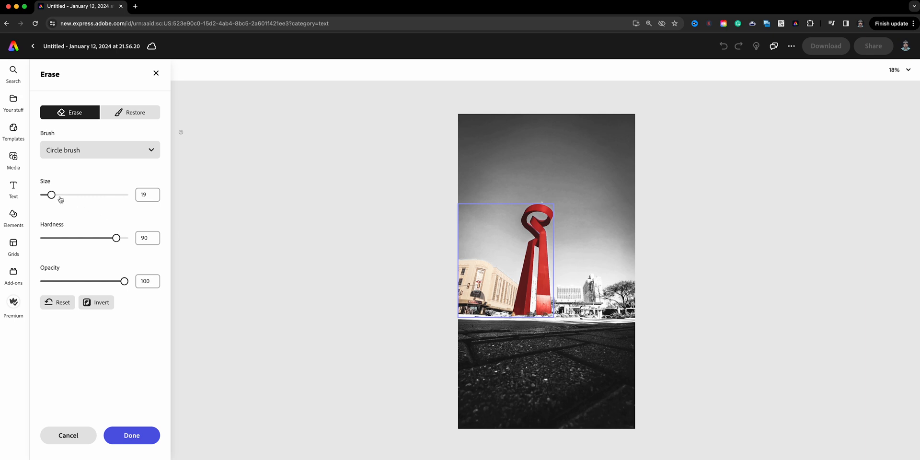
{"action": "left_click_drag", "start_coordinate": [52, 194], "coordinate": [92, 194]}
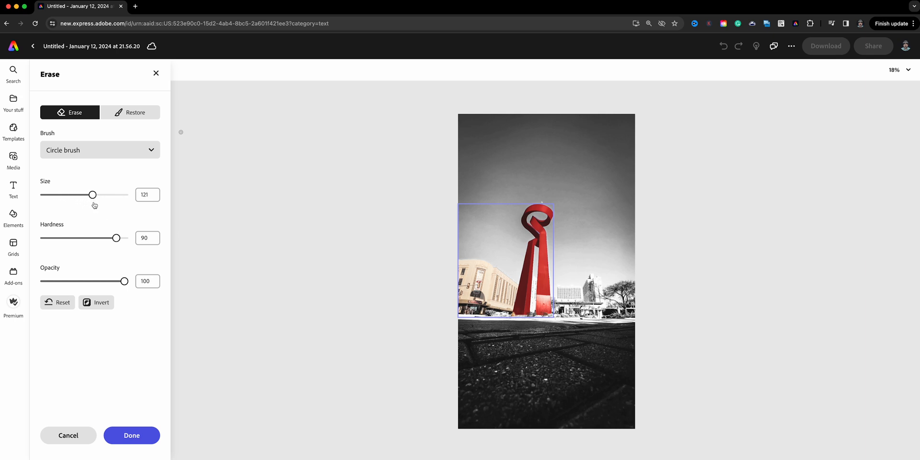
{"action": "left_click_drag", "start_coordinate": [92, 194], "coordinate": [94, 194]}
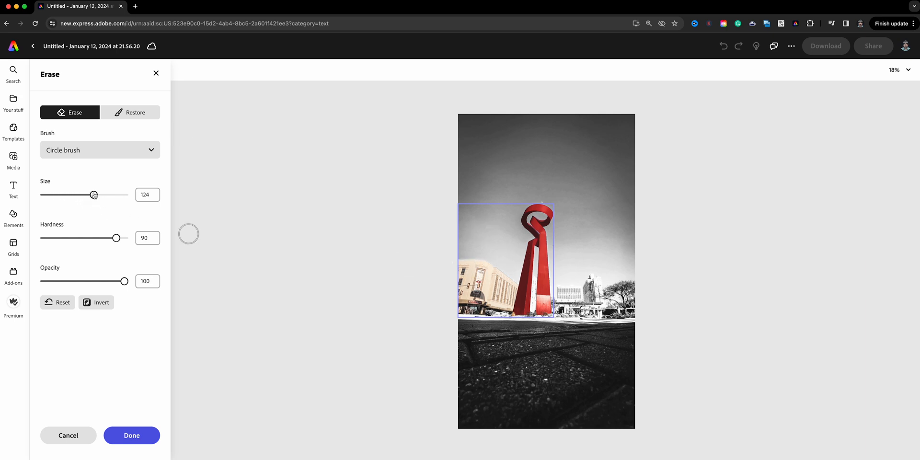
{"action": "left_click_drag", "start_coordinate": [94, 194], "coordinate": [115, 194]}
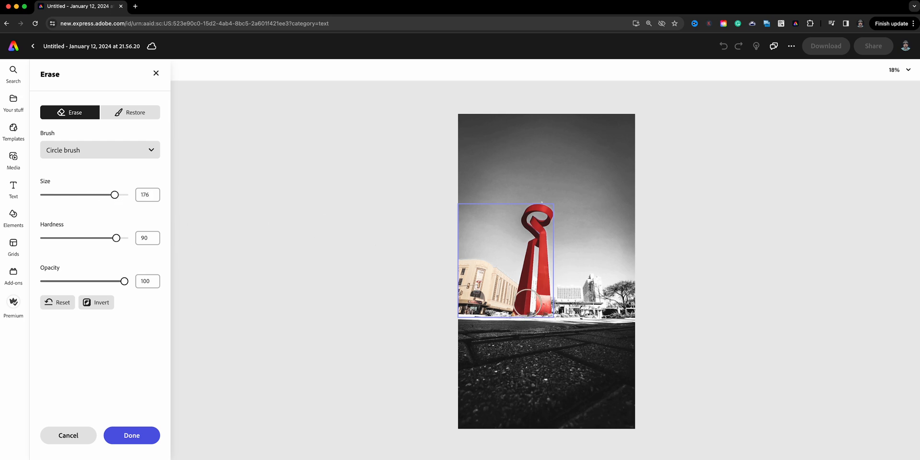
{"action": "left_click_drag", "start_coordinate": [531, 298], "coordinate": [472, 267]}
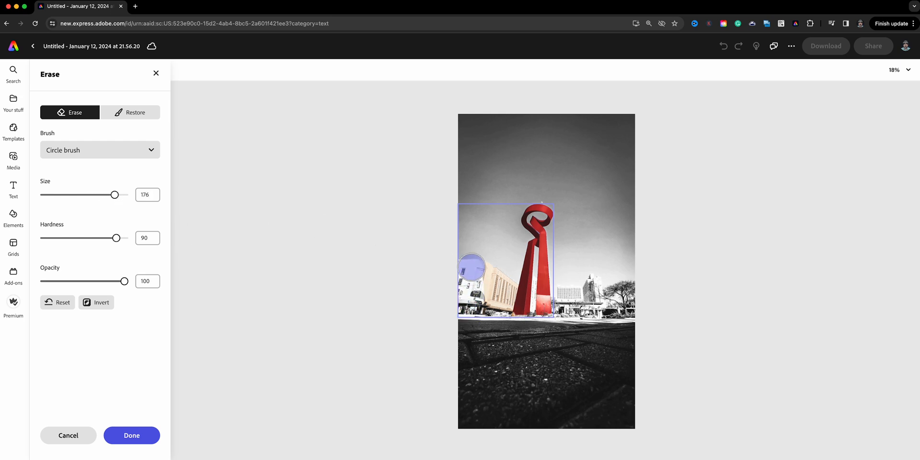
{"action": "left_click_drag", "start_coordinate": [472, 267], "coordinate": [499, 276]}
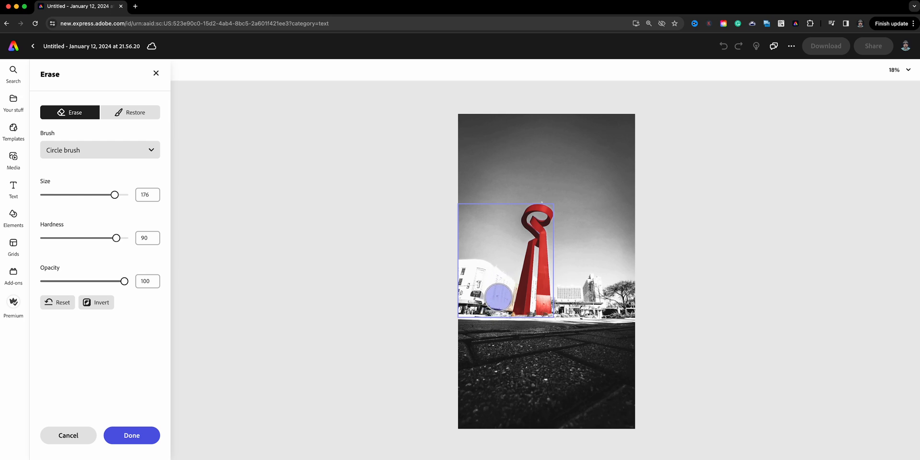
{"action": "left_click", "coordinate": [498, 293]}
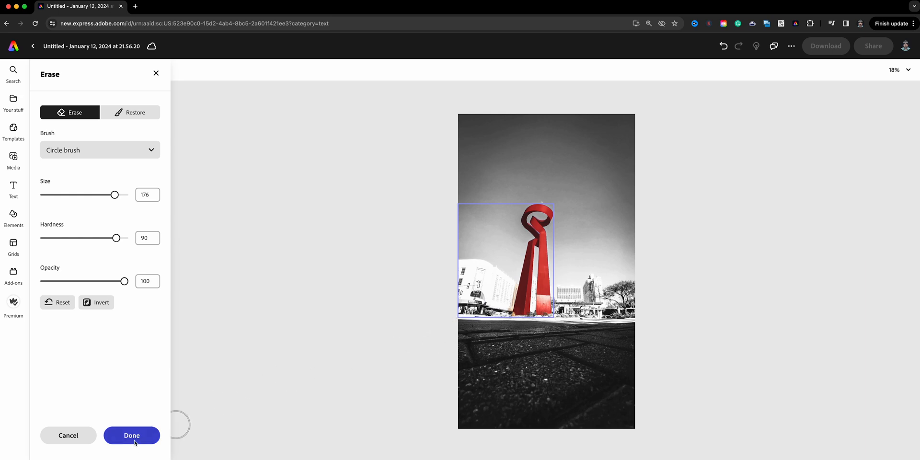
Apply the erasing and zoom to 150% on the sculpture base.
{"action": "left_click", "coordinate": [131, 435]}
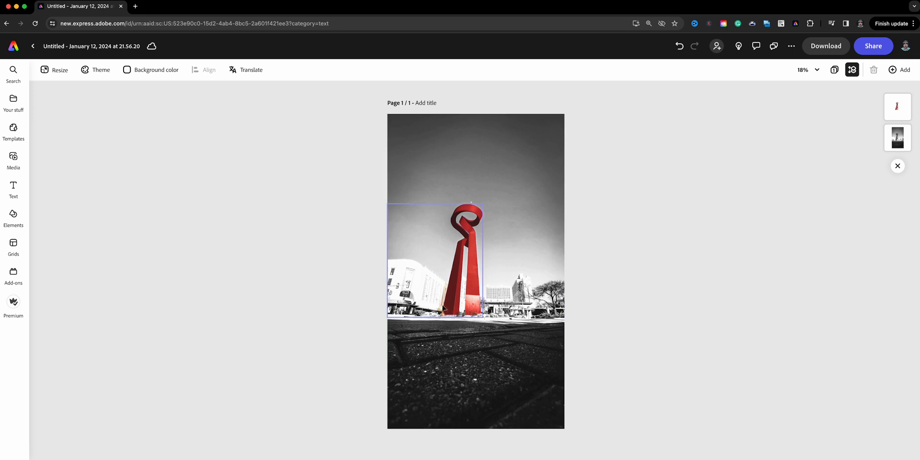
{"action": "left_click", "coordinate": [708, 237]}
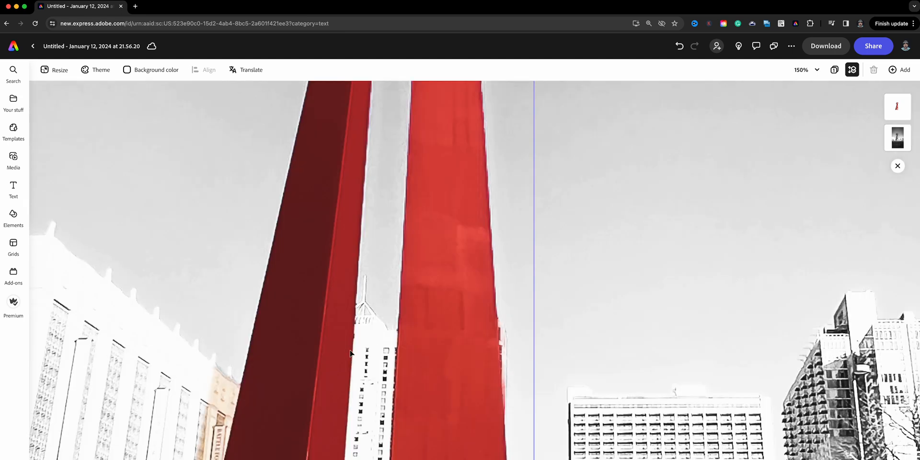
{"action": "mouse_move", "coordinate": [388, 313]}
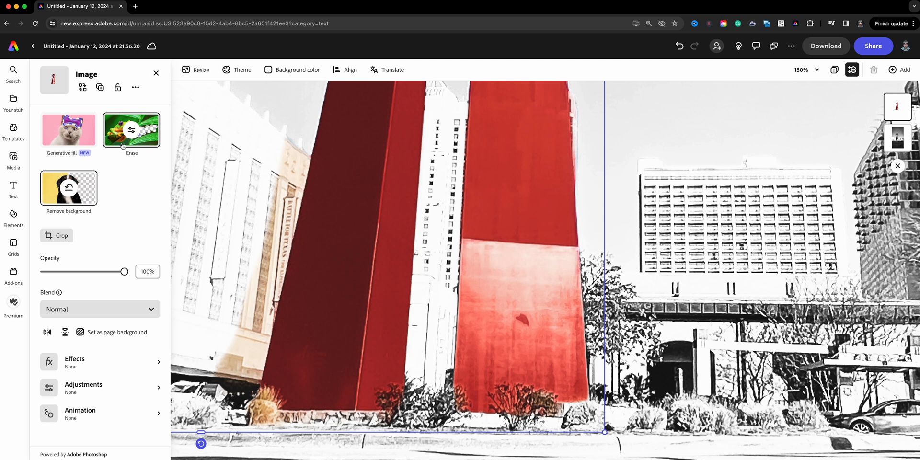
Reopen the eraser with a smaller brush and erase leftover beige on the left building.
{"action": "left_click", "coordinate": [131, 130]}
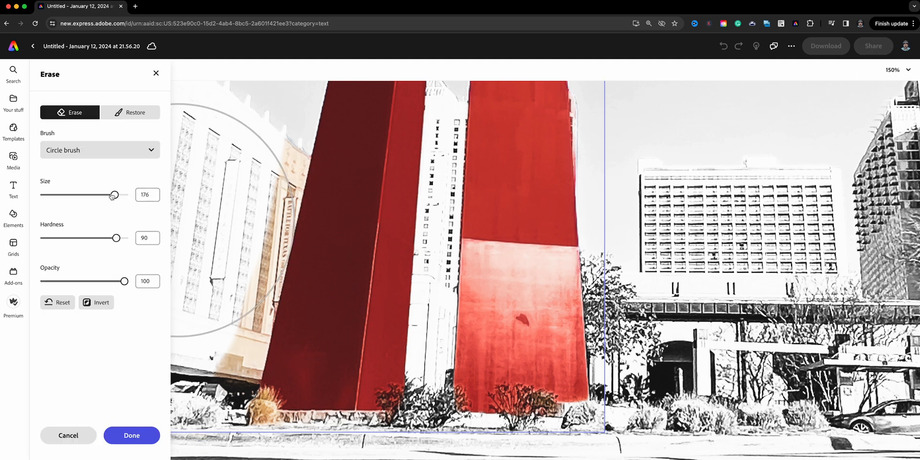
{"action": "left_click_drag", "start_coordinate": [115, 195], "coordinate": [58, 195]}
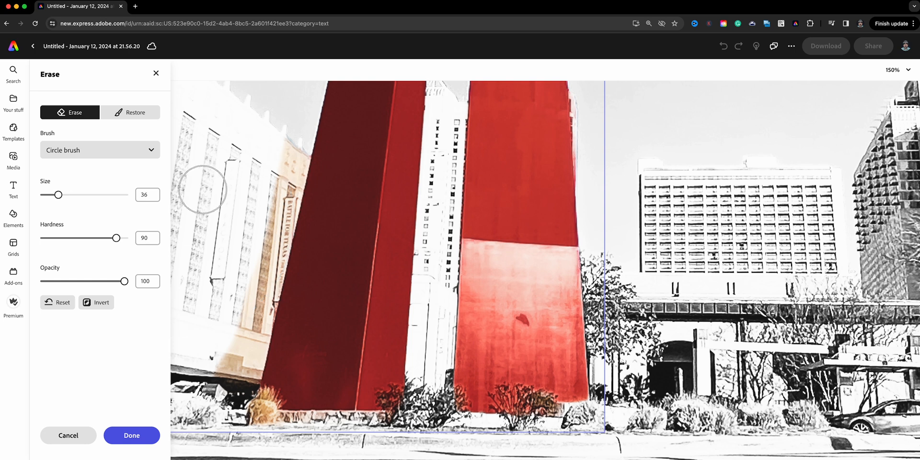
{"action": "left_click_drag", "start_coordinate": [58, 194], "coordinate": [58, 194]}
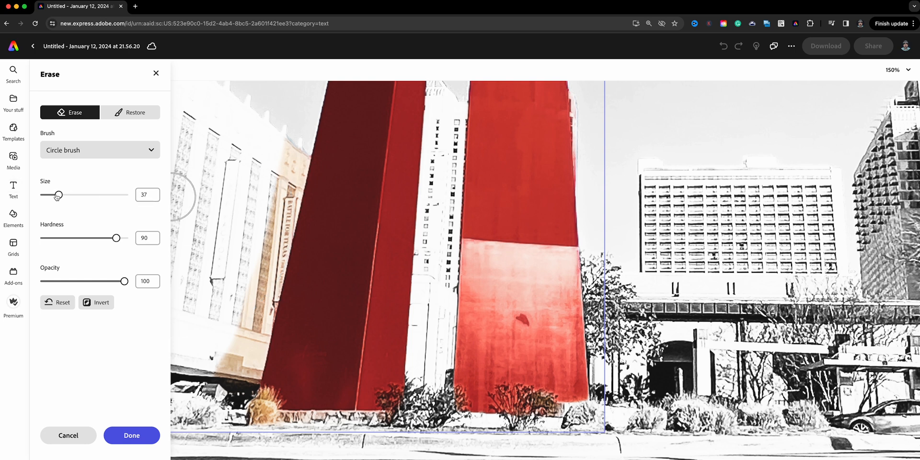
{"action": "left_click_drag", "start_coordinate": [58, 194], "coordinate": [50, 194]}
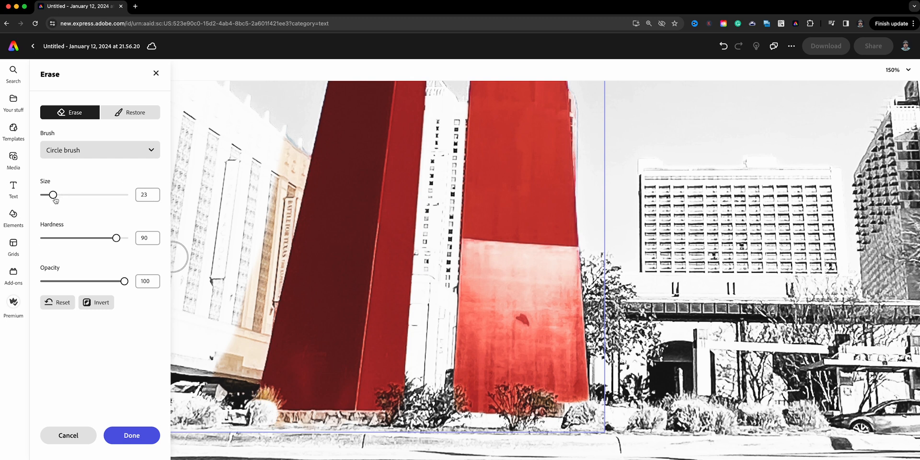
{"action": "left_click_drag", "start_coordinate": [53, 194], "coordinate": [48, 194]}
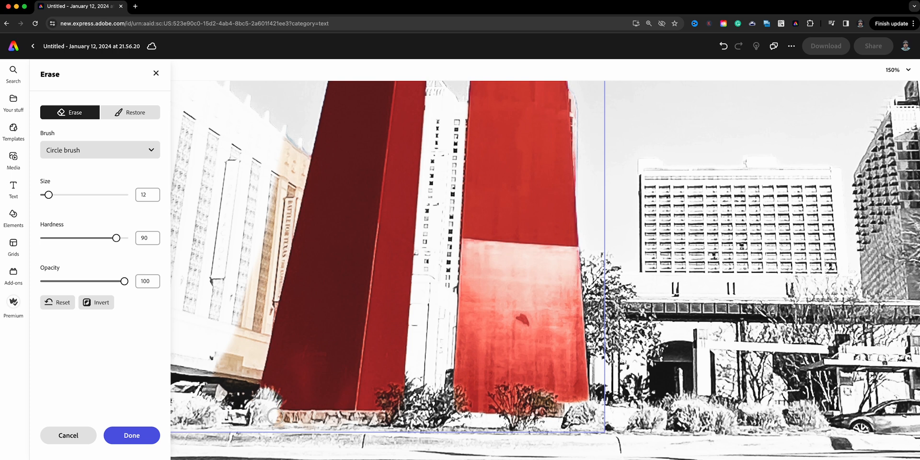
Erase leftover background along the sculpture's base and the tinted building with a size-34 brush.
{"action": "left_click_drag", "start_coordinate": [275, 415], "coordinate": [316, 418]}
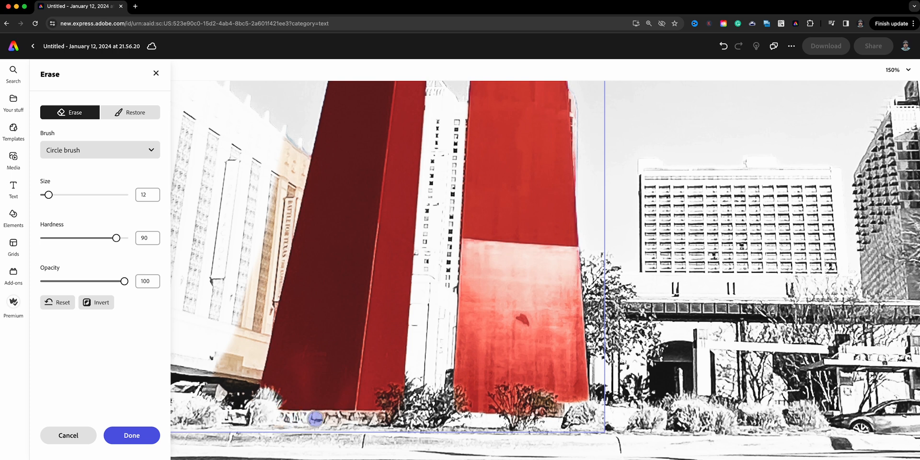
{"action": "left_click_drag", "start_coordinate": [315, 418], "coordinate": [391, 420]}
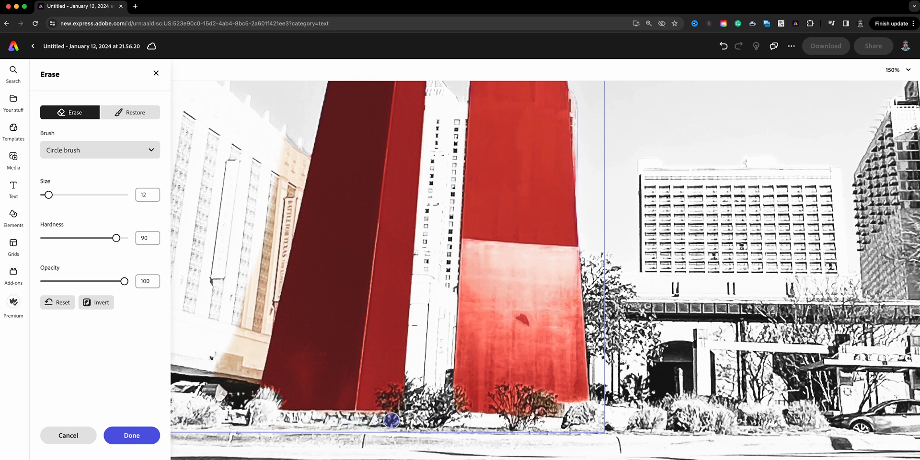
{"action": "mouse_move", "coordinate": [198, 353]}
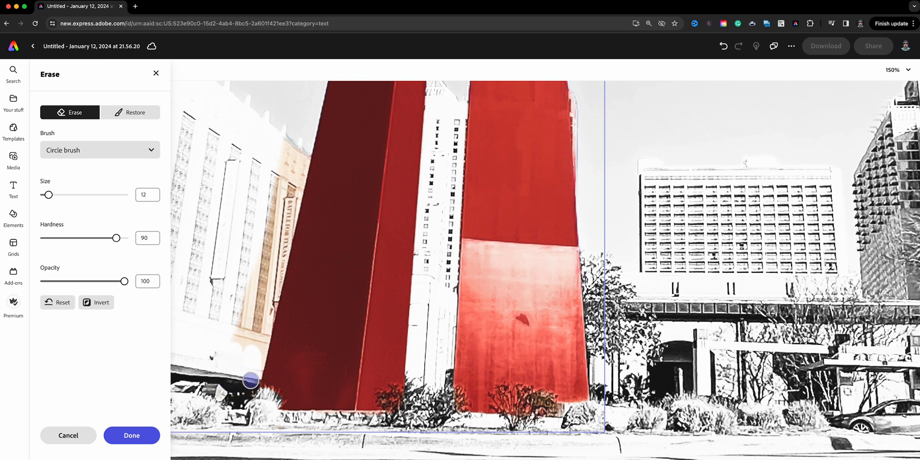
{"action": "left_click_drag", "start_coordinate": [48, 194], "coordinate": [57, 194]}
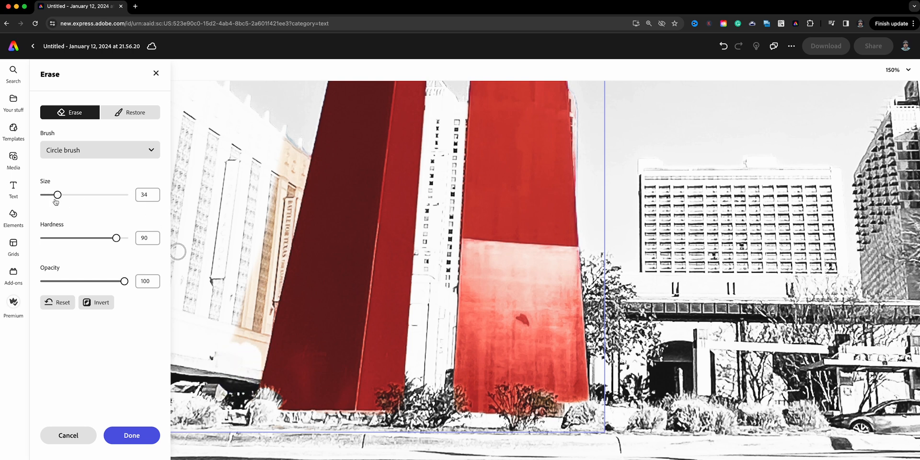
{"action": "mouse_move", "coordinate": [281, 148]}
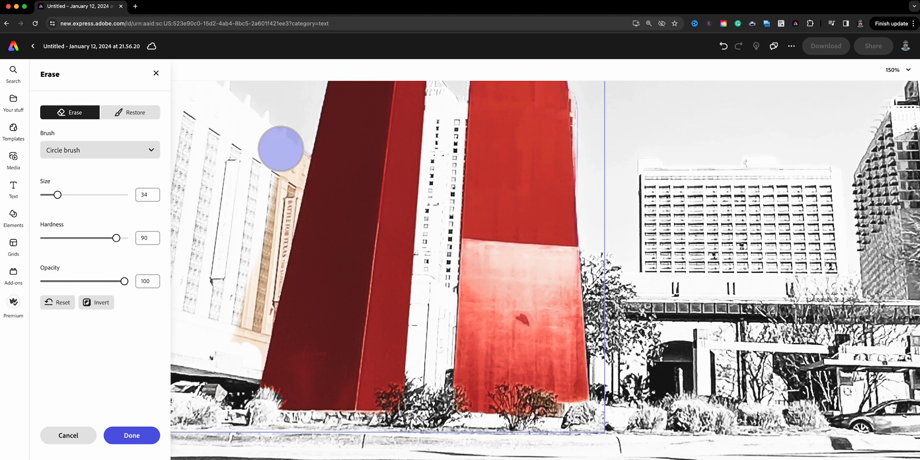
{"action": "mouse_move", "coordinate": [281, 118]}
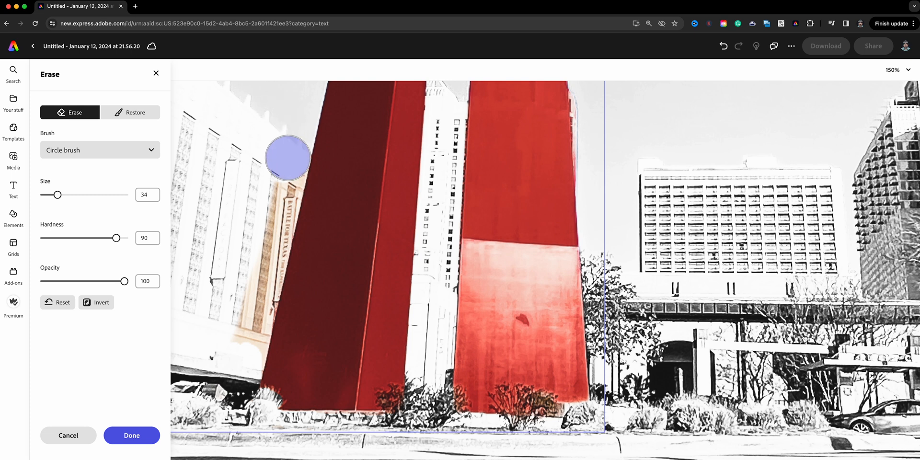
{"action": "left_click_drag", "start_coordinate": [288, 157], "coordinate": [280, 201]}
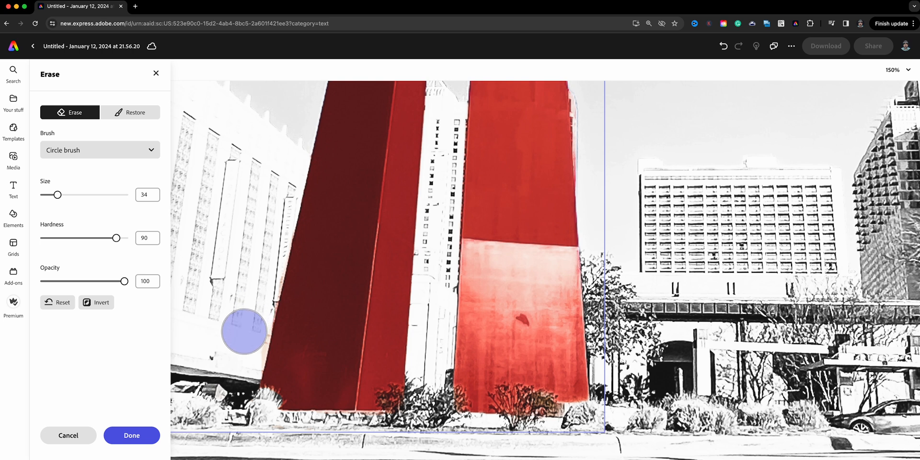
{"action": "mouse_move", "coordinate": [224, 348]}
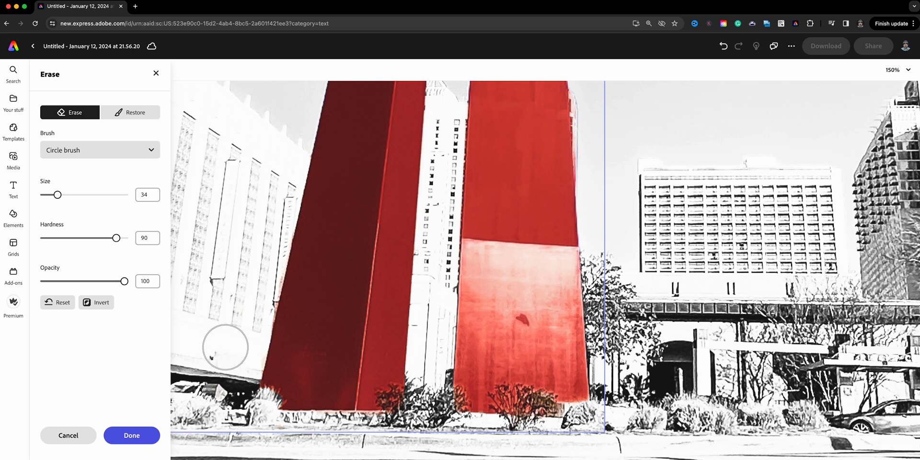
{"action": "mouse_move", "coordinate": [434, 120]}
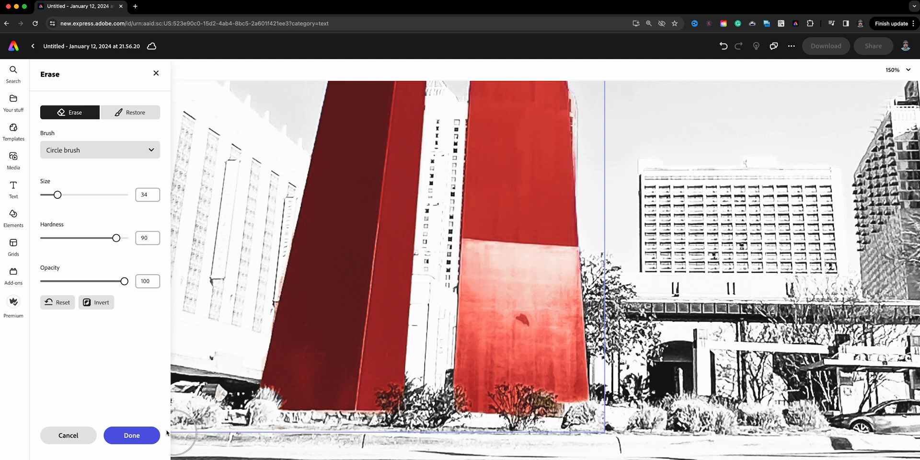
Apply the cleanup erase and zoom to fit the whole story page.
{"action": "left_click", "coordinate": [131, 435]}
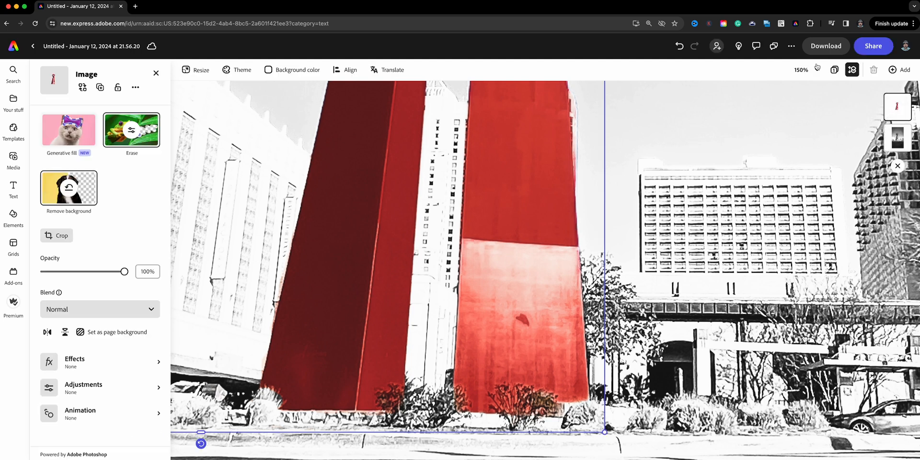
{"action": "left_click", "coordinate": [804, 70]}
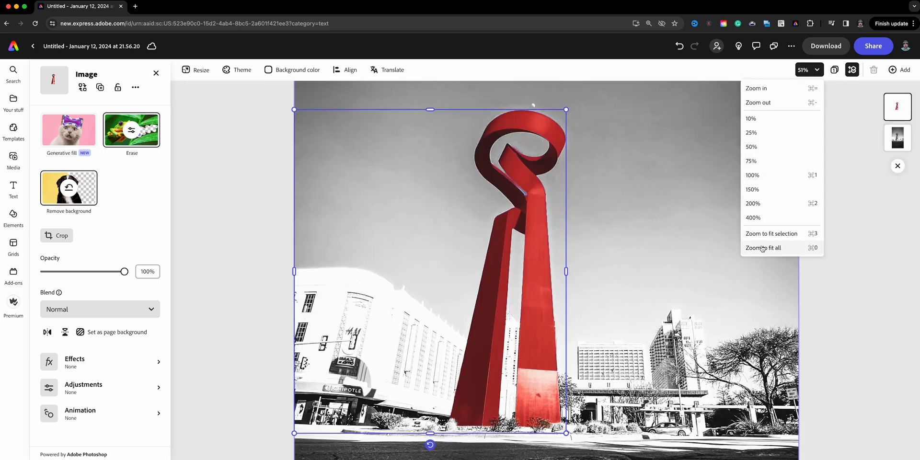
{"action": "left_click", "coordinate": [762, 247]}
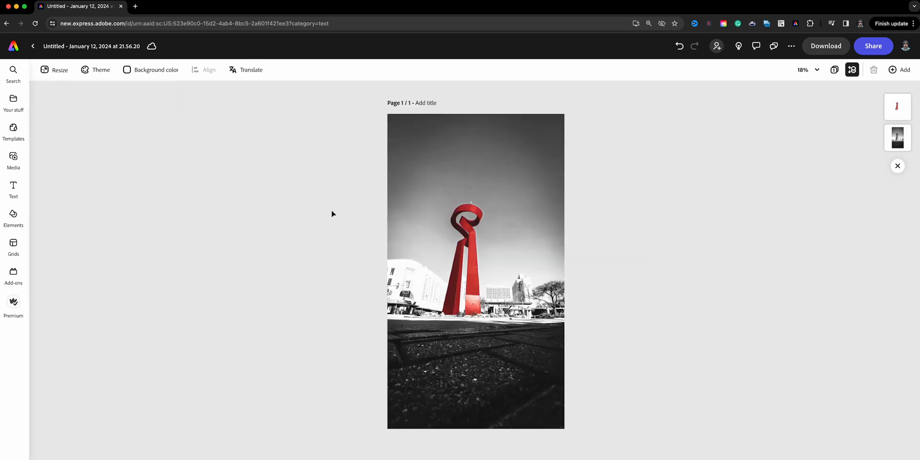
{"action": "mouse_move", "coordinate": [608, 236]}
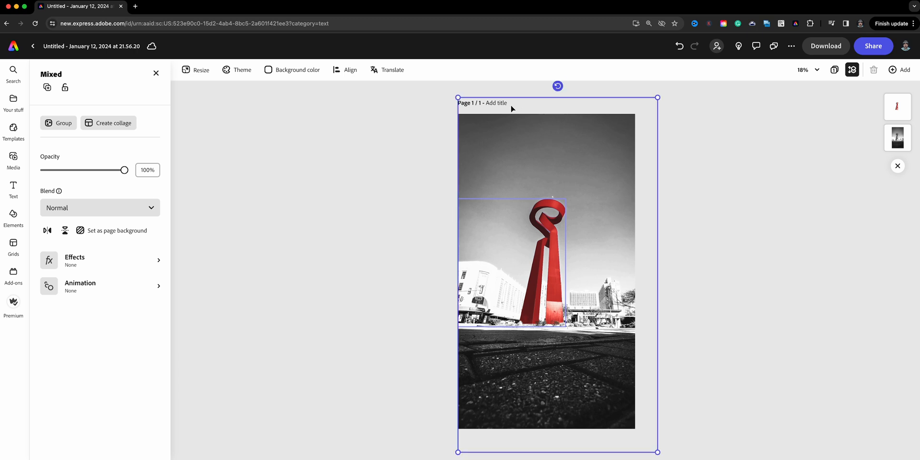
{"action": "mouse_move", "coordinate": [415, 455]}
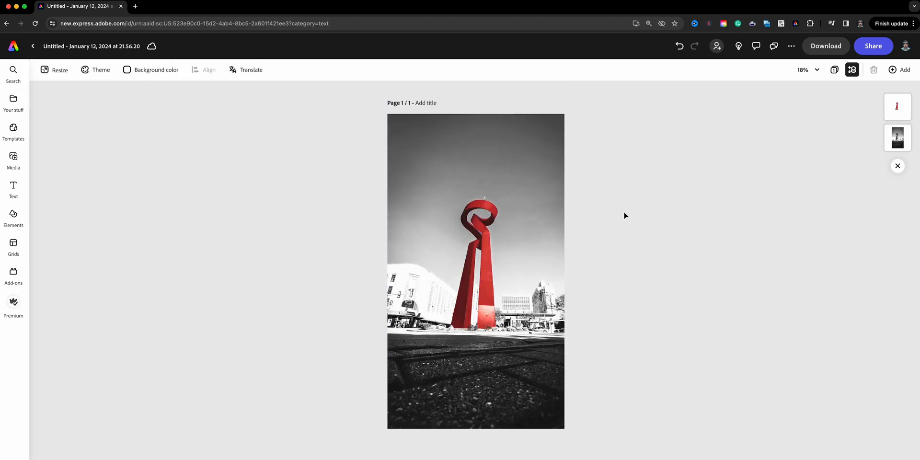
Darken the black-and-white background photo's shadows to -44 in Adjustments.
{"action": "left_click", "coordinate": [476, 269]}
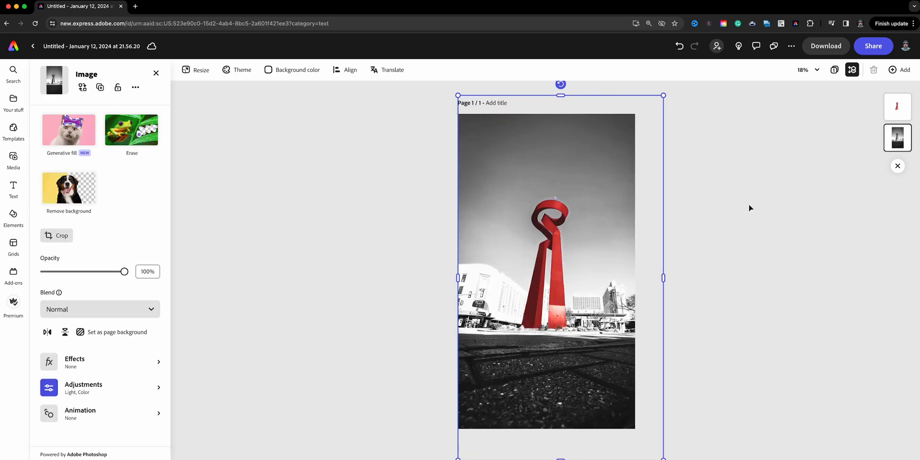
{"action": "mouse_move", "coordinate": [121, 386]}
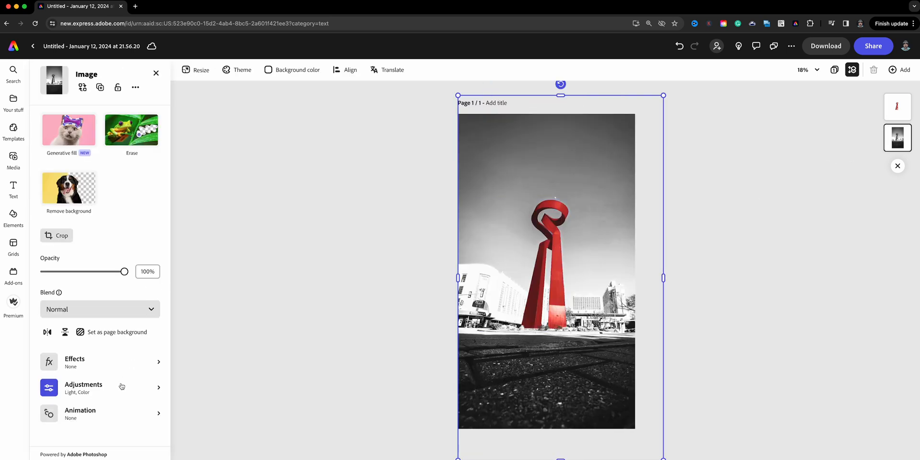
{"action": "left_click", "coordinate": [83, 388]}
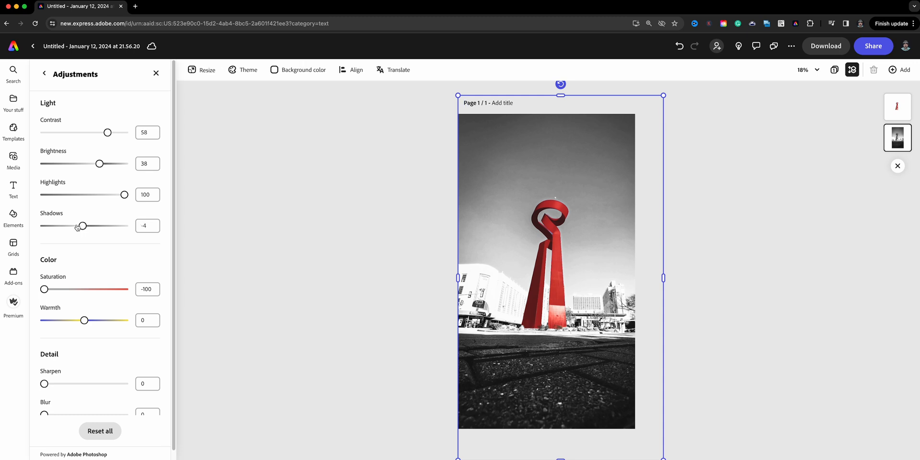
{"action": "left_click_drag", "start_coordinate": [82, 226], "coordinate": [83, 226]}
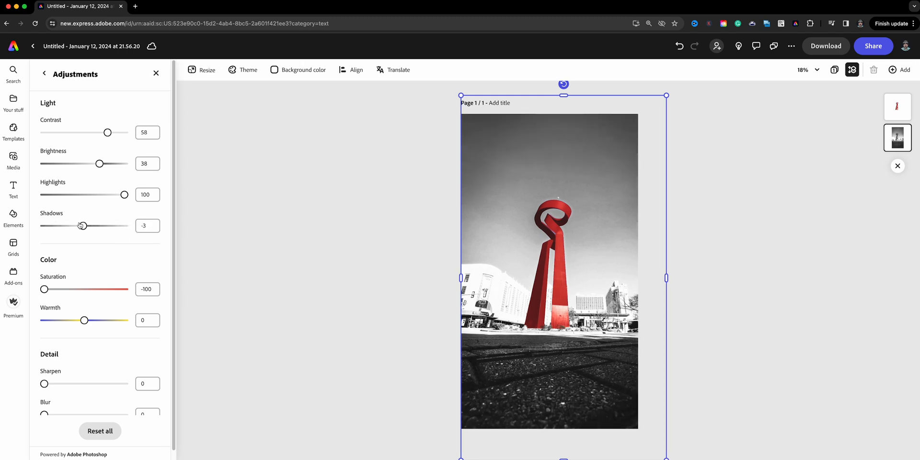
{"action": "left_click_drag", "start_coordinate": [82, 225], "coordinate": [66, 225]}
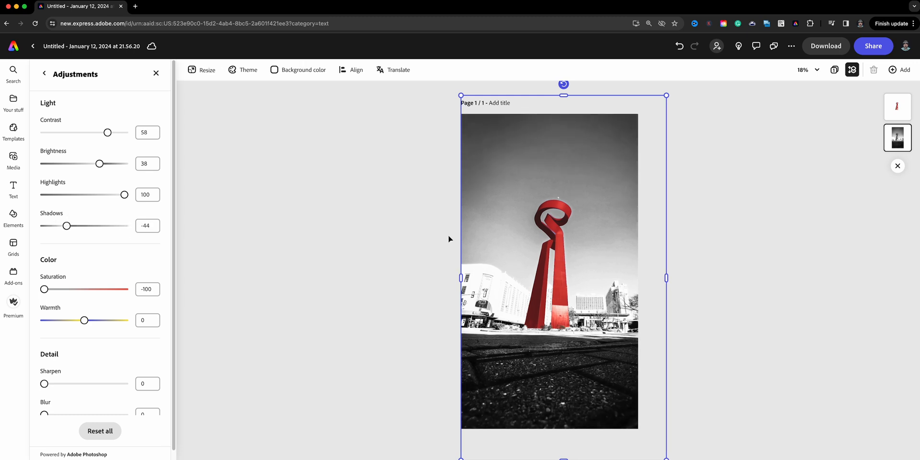
{"action": "mouse_move", "coordinate": [896, 107]}
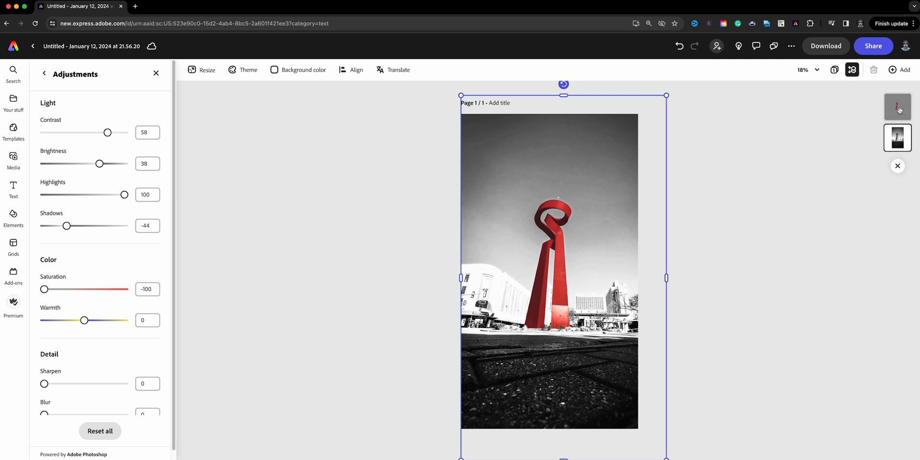
Select the red sculpture cutout layer and raise its Saturation adjustment to 80.
{"action": "left_click", "coordinate": [99, 431]}
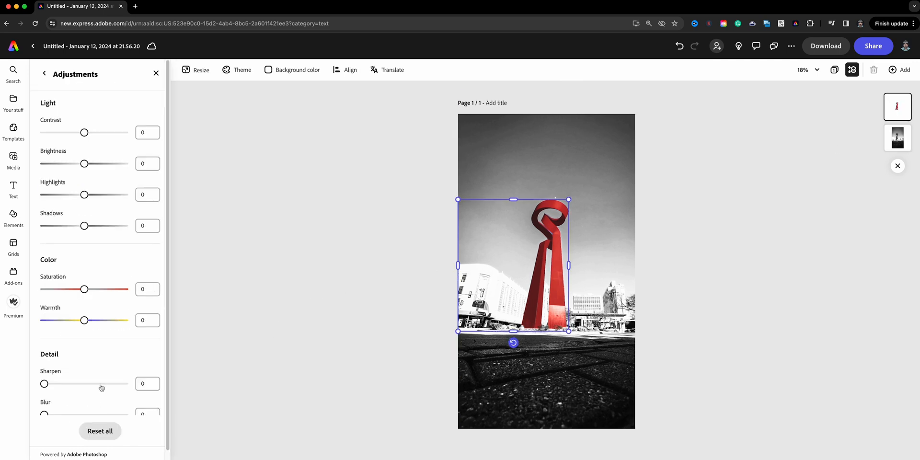
{"action": "left_click_drag", "start_coordinate": [84, 288], "coordinate": [96, 289]}
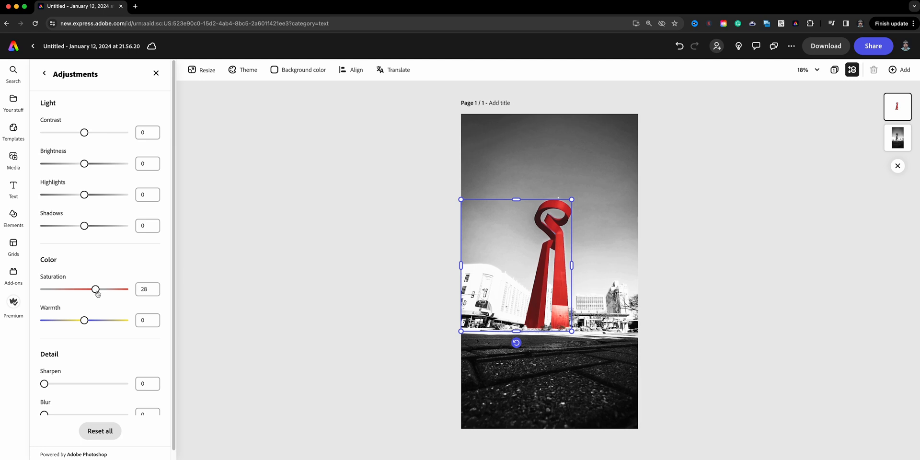
{"action": "left_click_drag", "start_coordinate": [96, 288], "coordinate": [116, 288]}
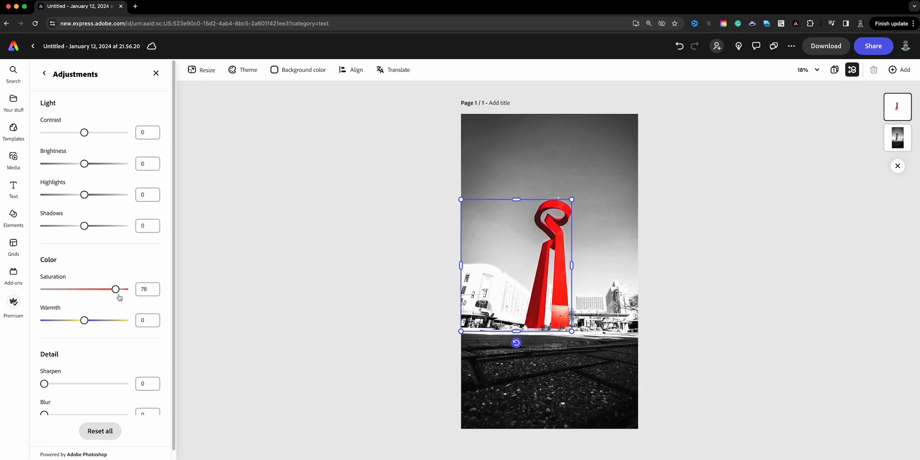
{"action": "left_click_drag", "start_coordinate": [116, 288], "coordinate": [117, 288]}
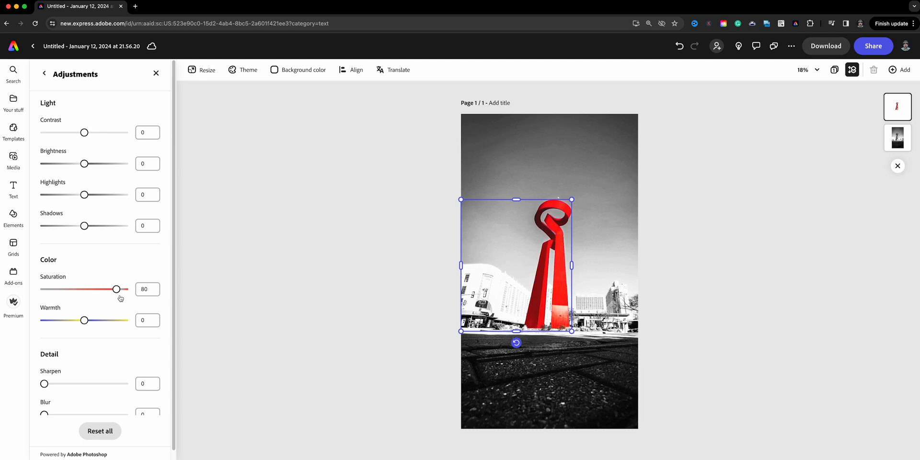